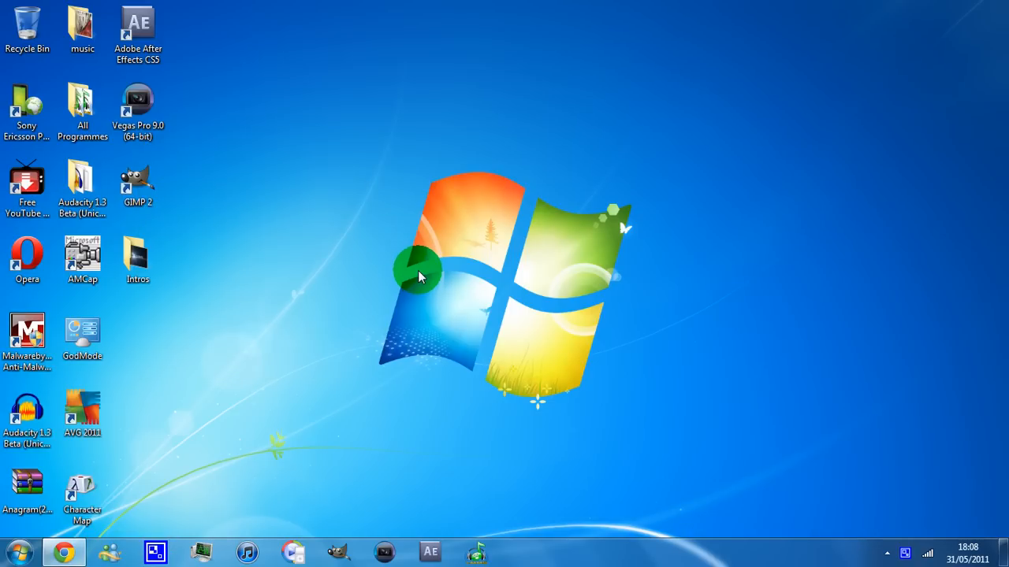
mouse_move(634, 123)
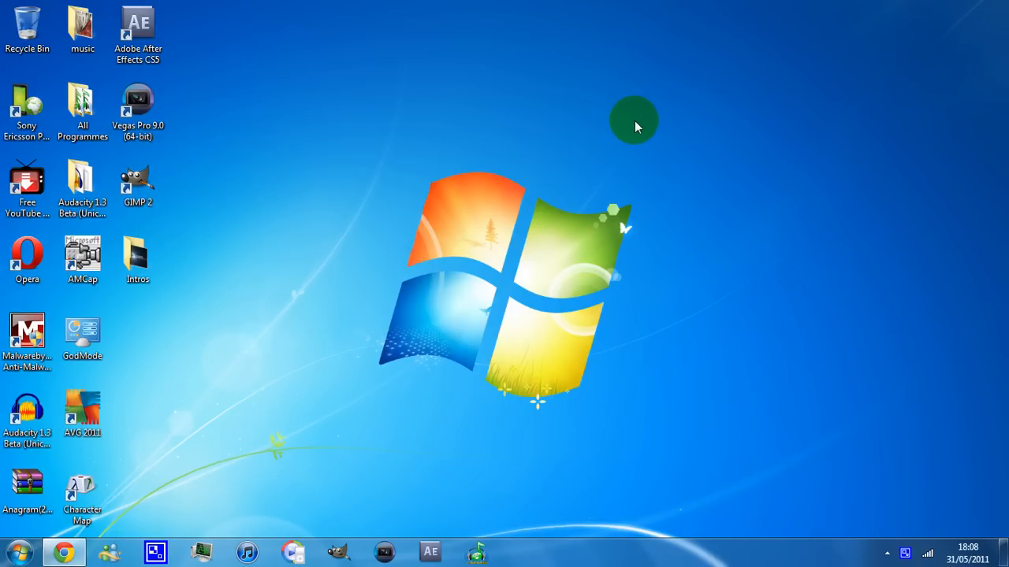
mouse_move(613, 171)
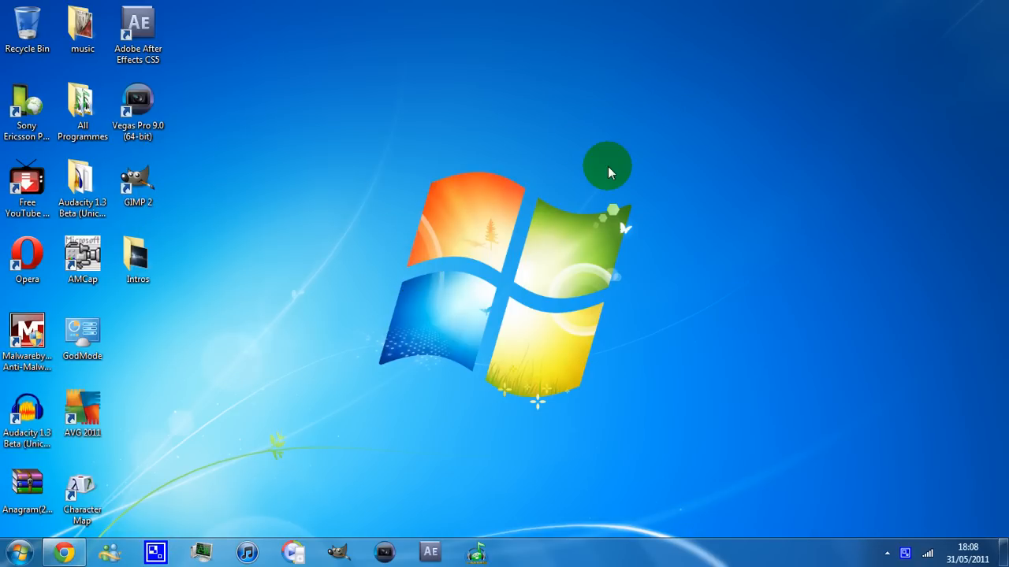
mouse_move(570, 98)
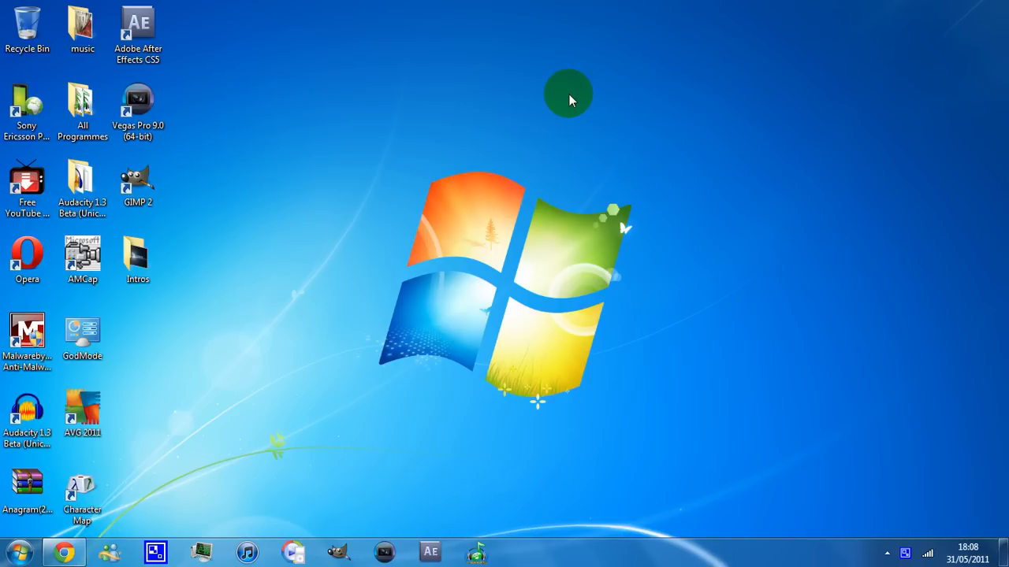
mouse_move(684, 78)
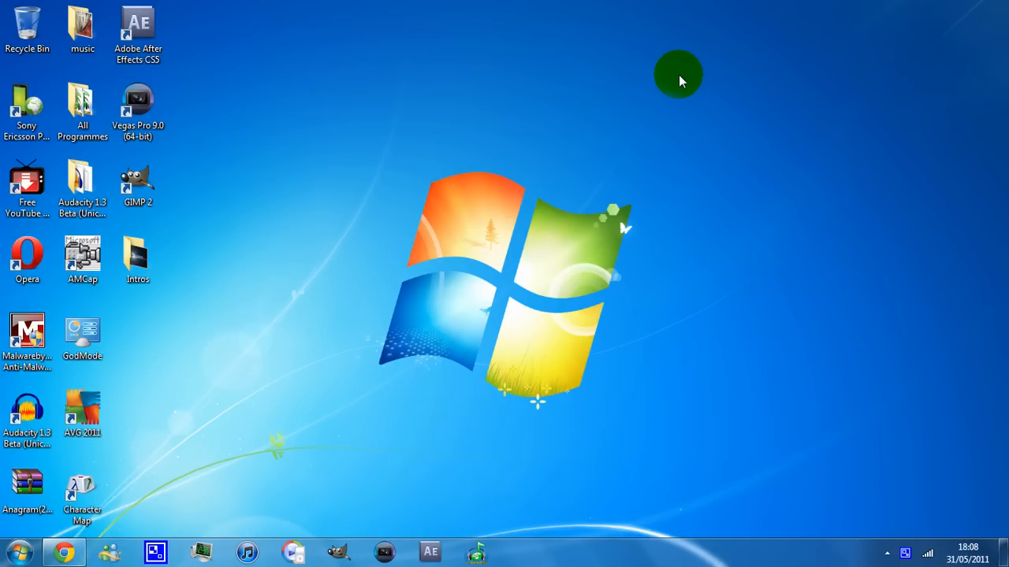
mouse_move(671, 59)
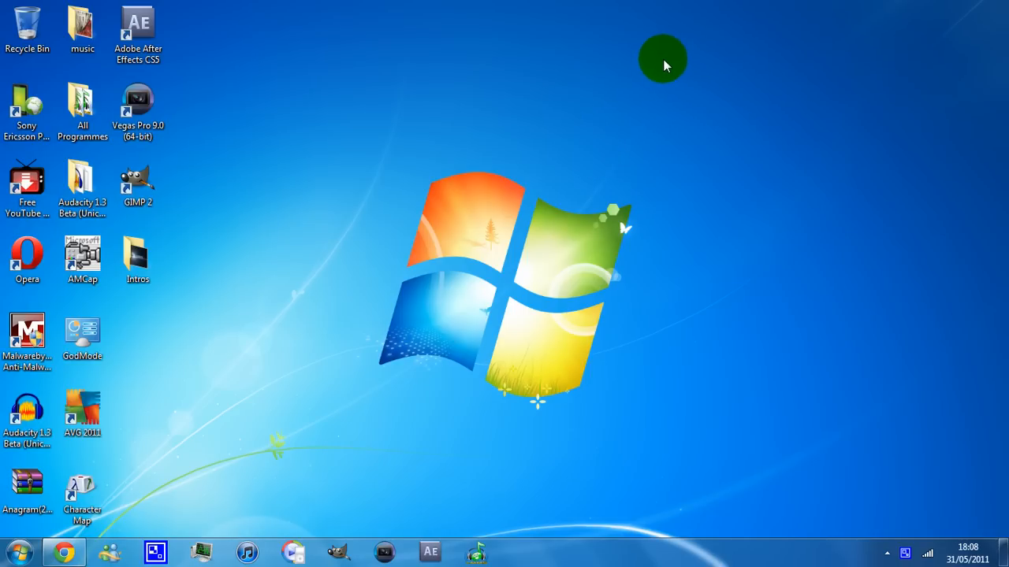
mouse_move(668, 85)
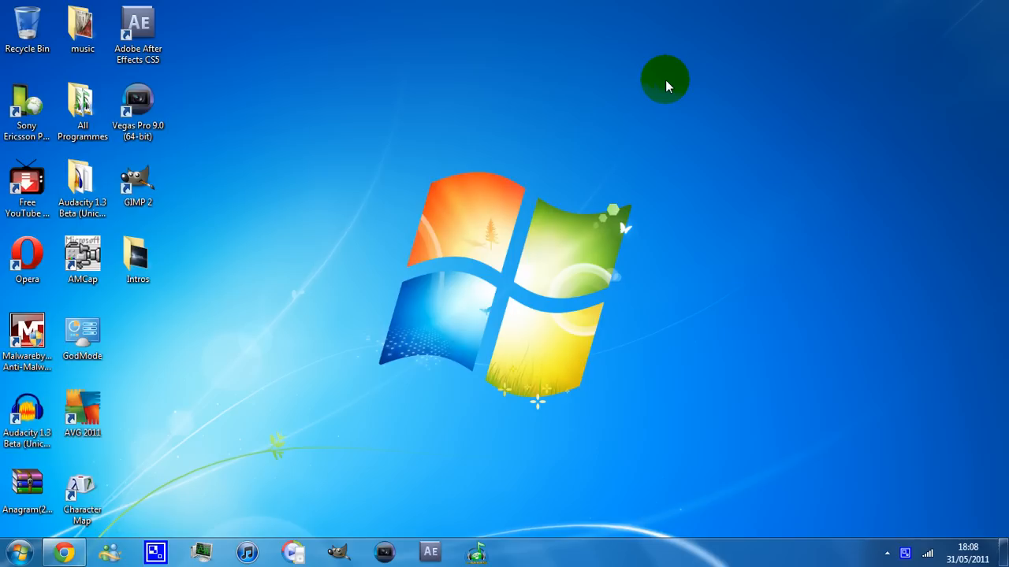
mouse_move(328, 314)
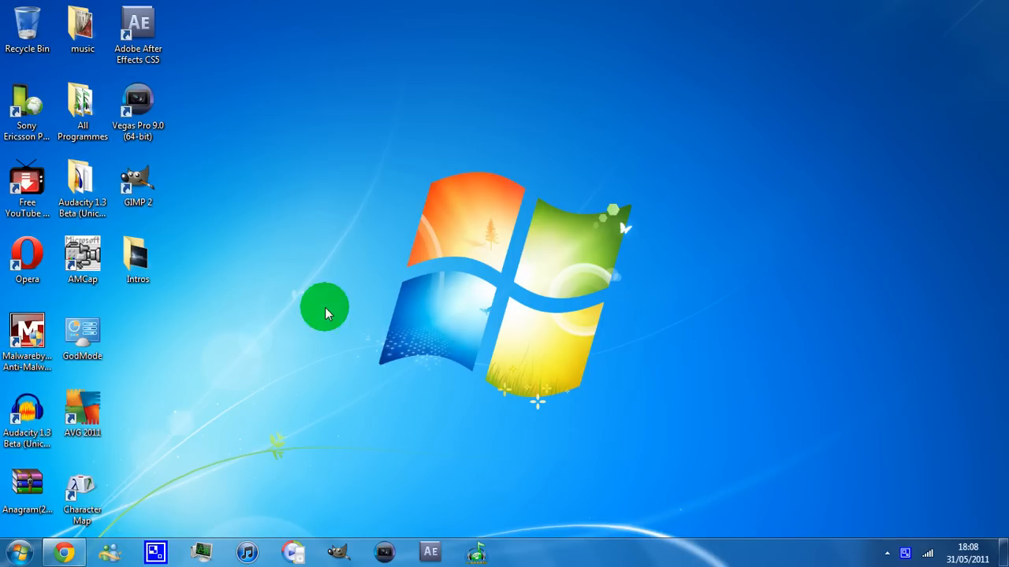
Search the Start menu for 'charmap' so charmap.exe is listed as the program result
click(22, 558)
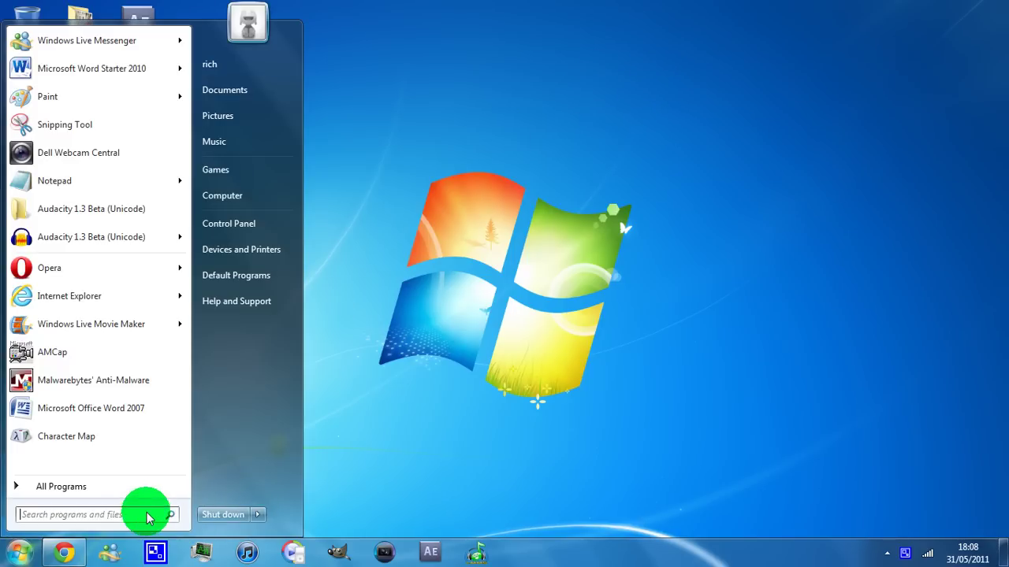
mouse_move(413, 388)
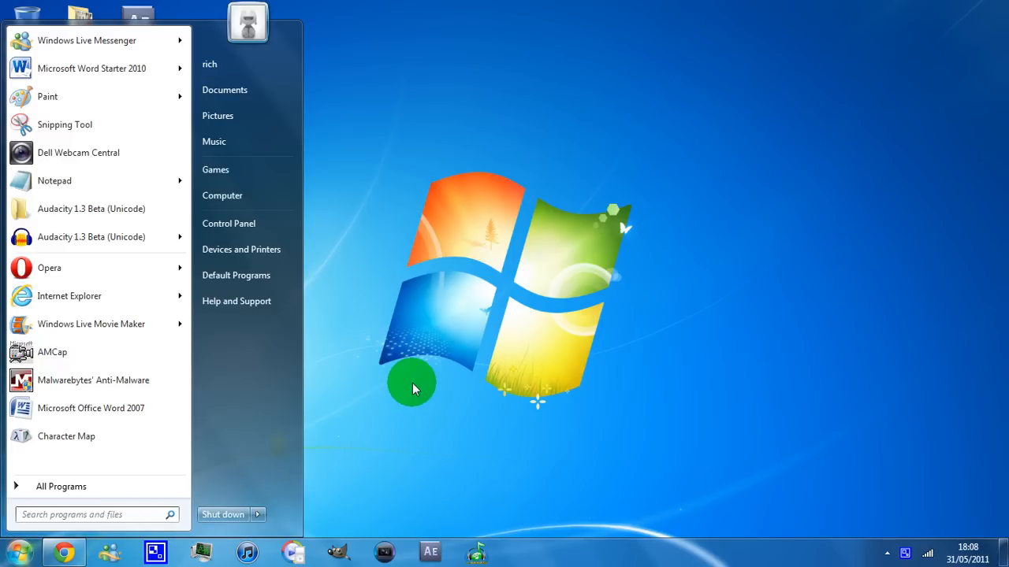
text(charmap)
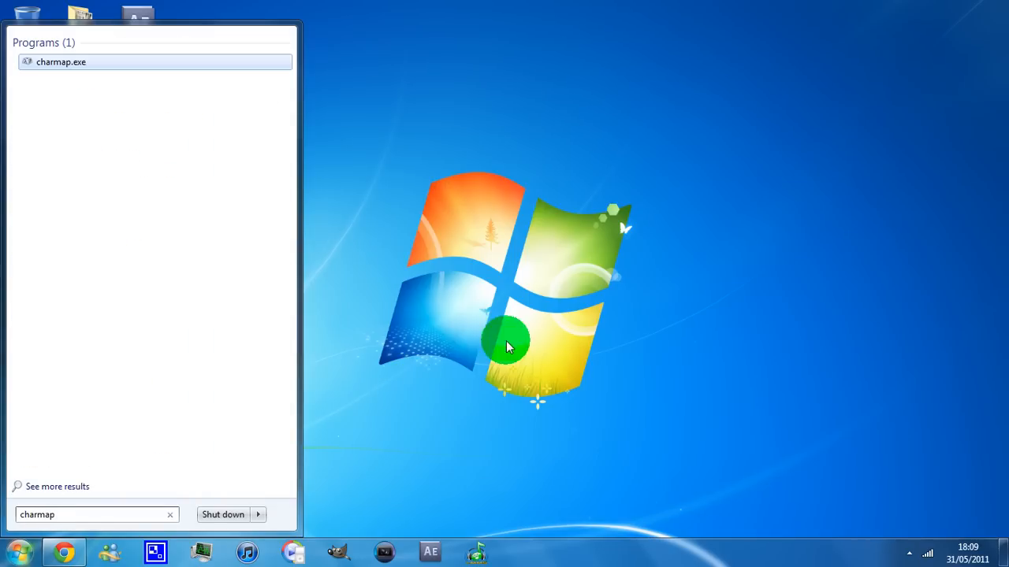
mouse_move(180, 66)
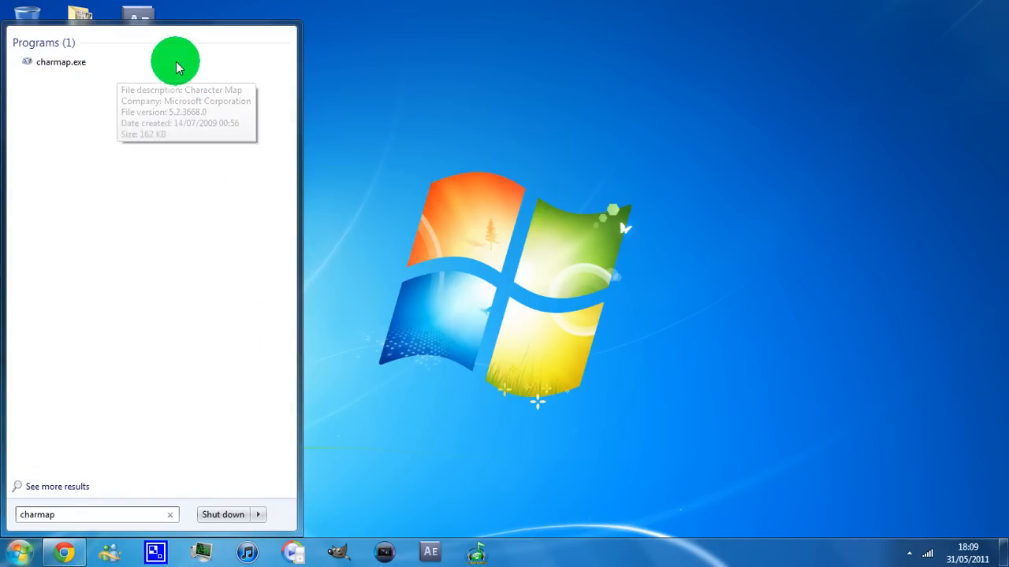
mouse_move(142, 87)
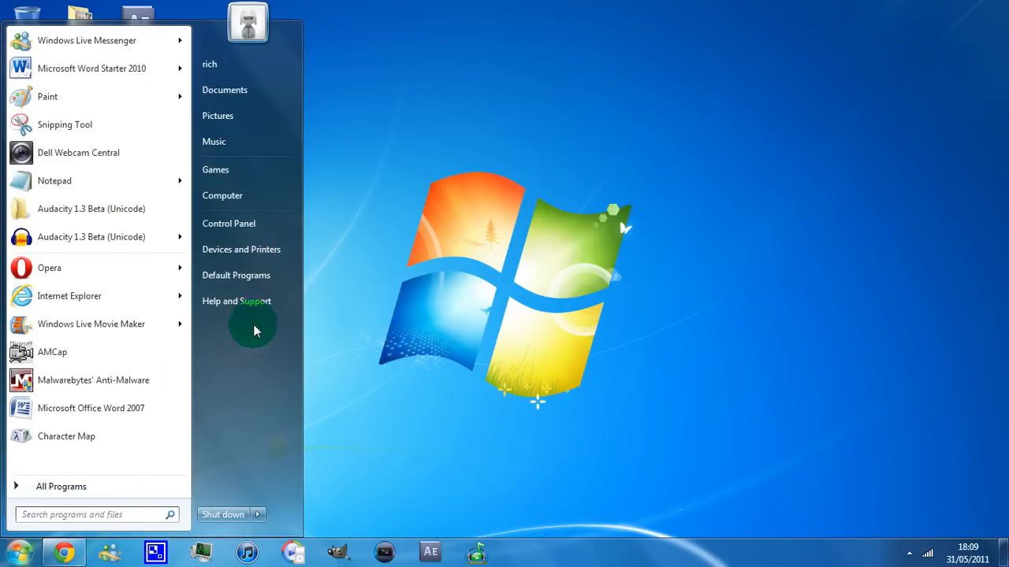
mouse_move(252, 417)
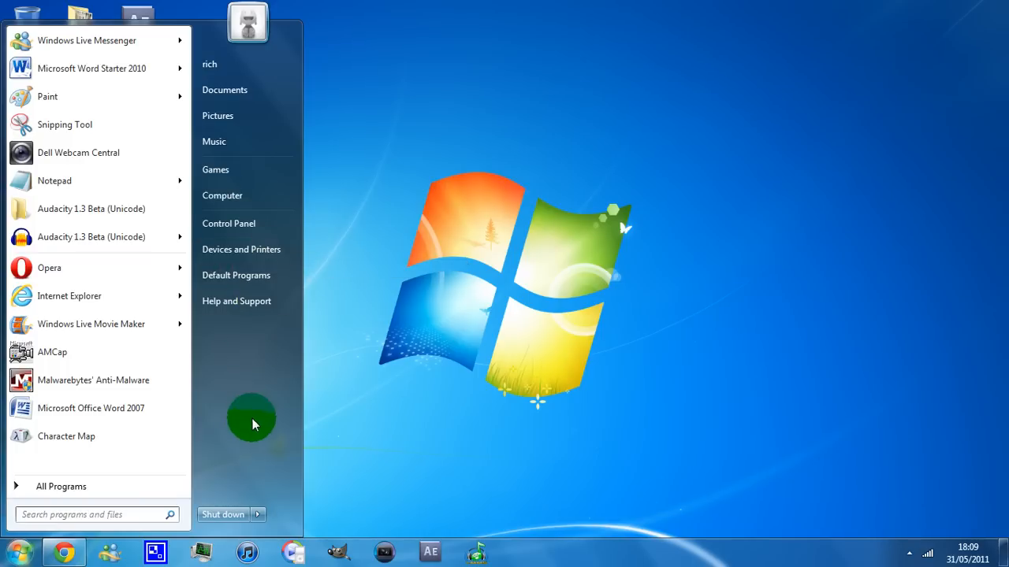
mouse_move(438, 270)
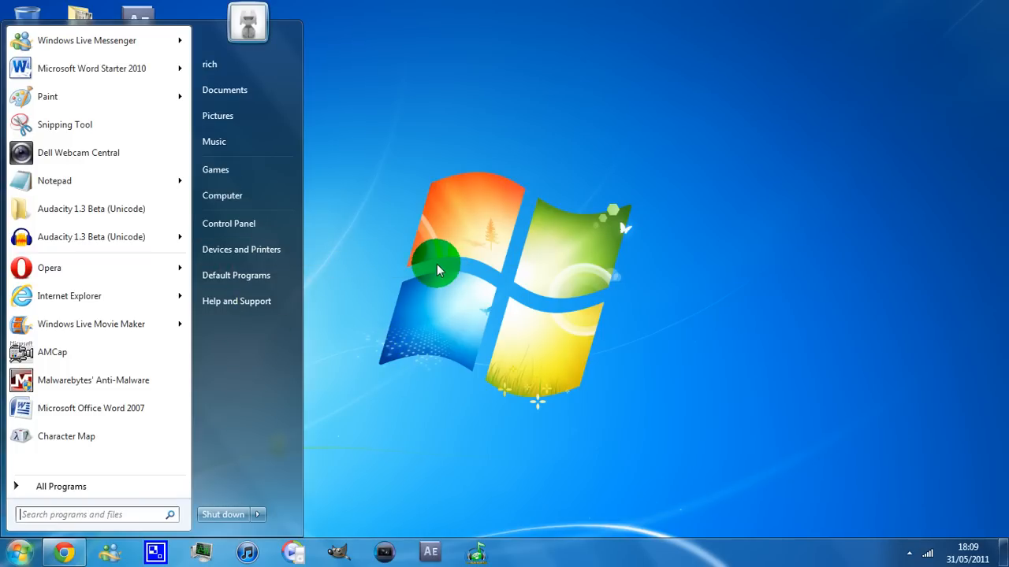
mouse_move(58, 450)
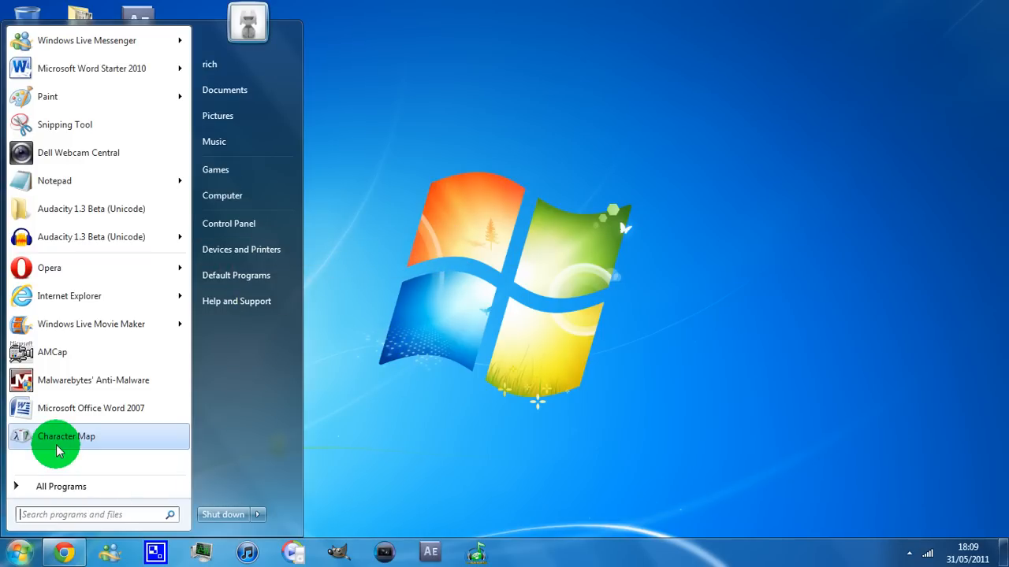
text(charmao)
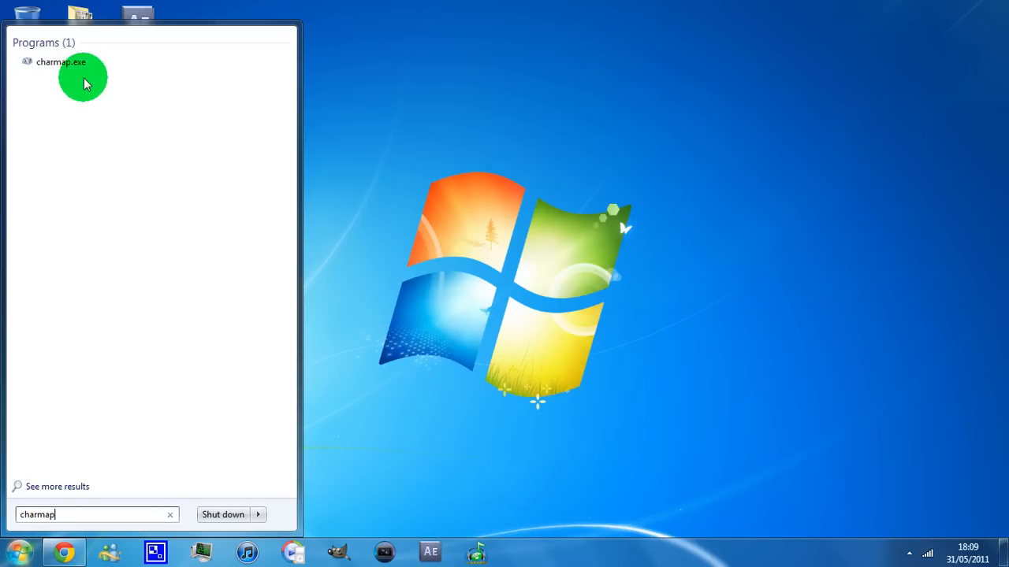
click(61, 61)
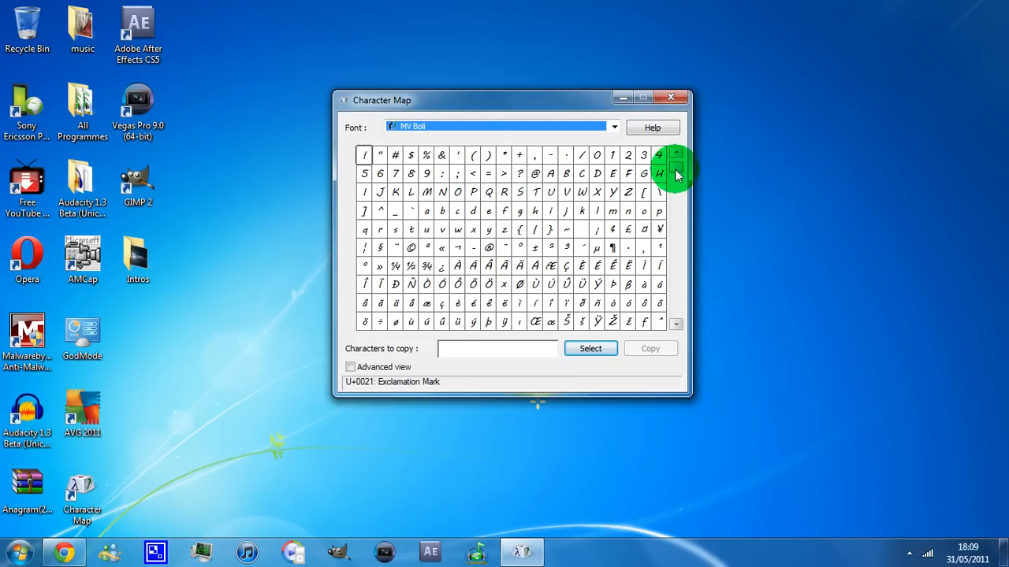
scroll(down, 3)
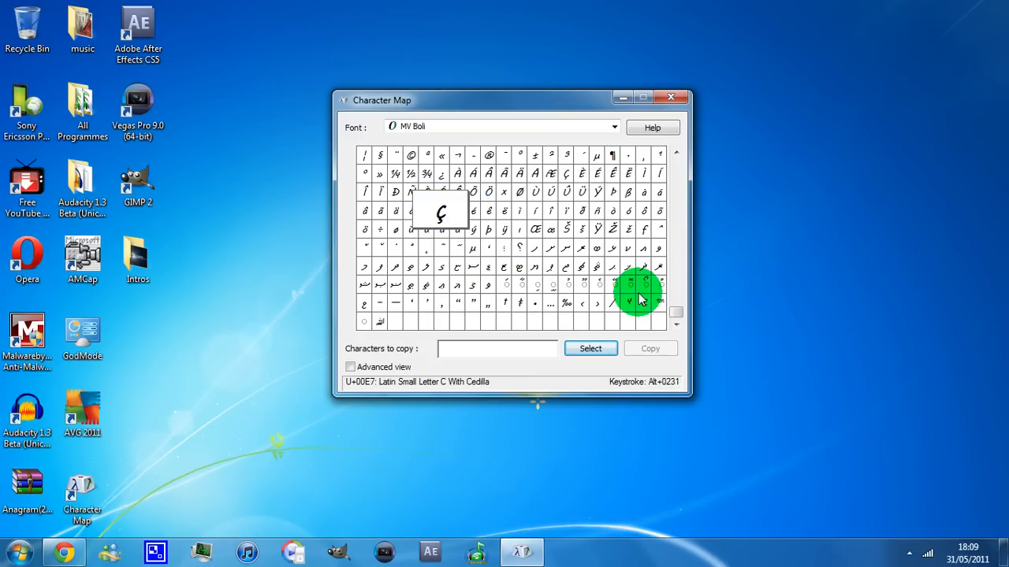
mouse_move(646, 306)
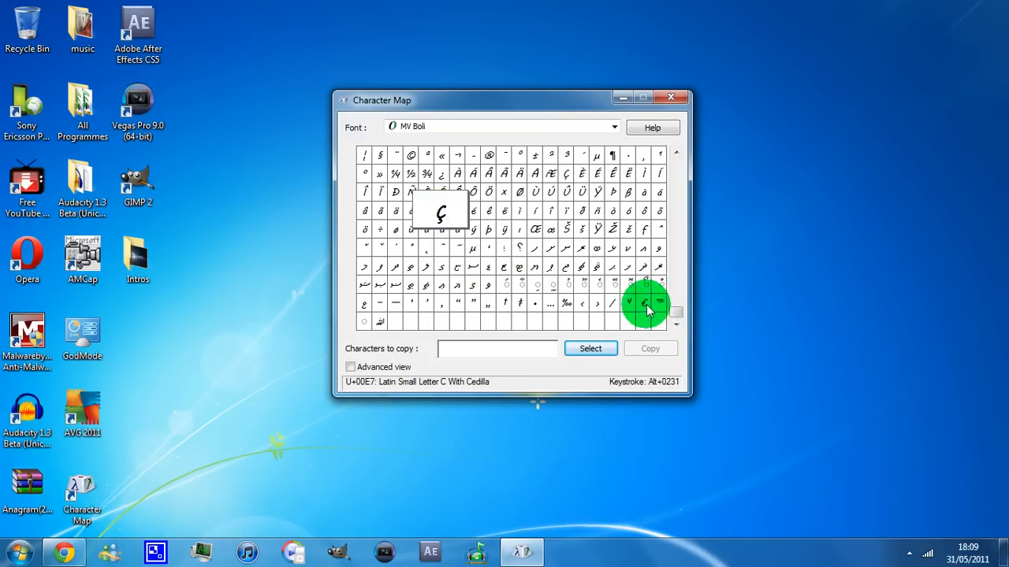
click(564, 303)
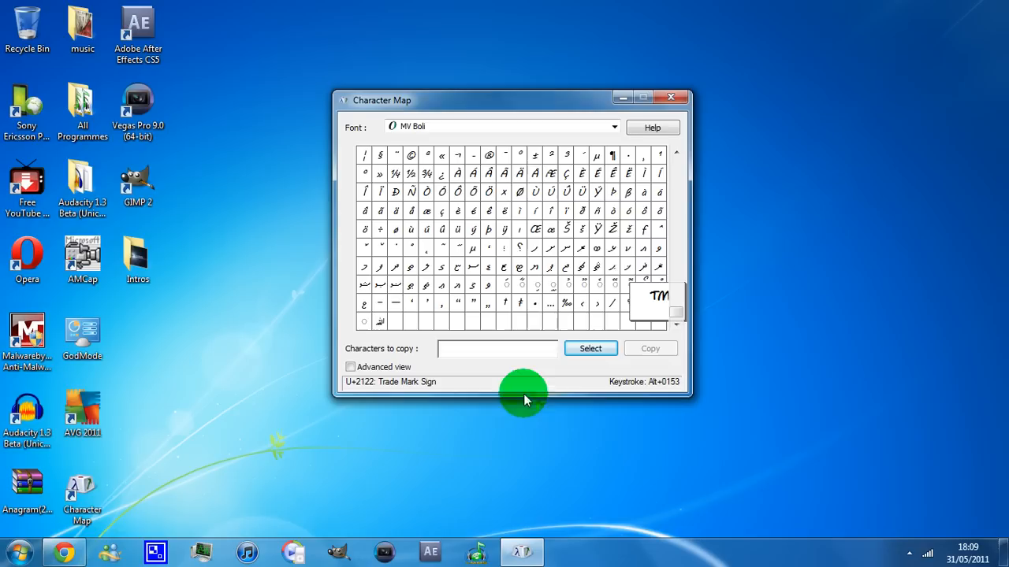
mouse_move(488, 155)
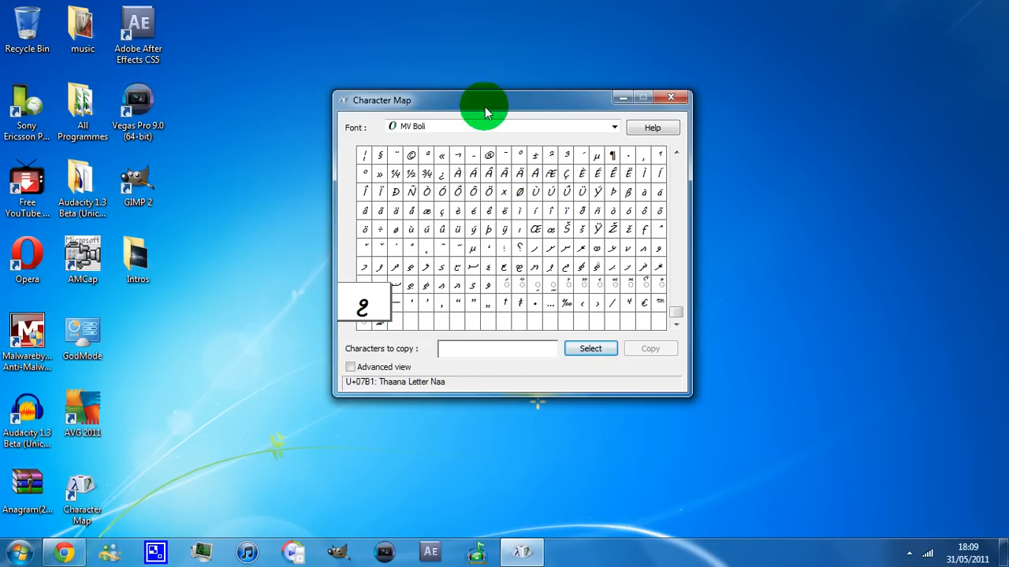
click(612, 126)
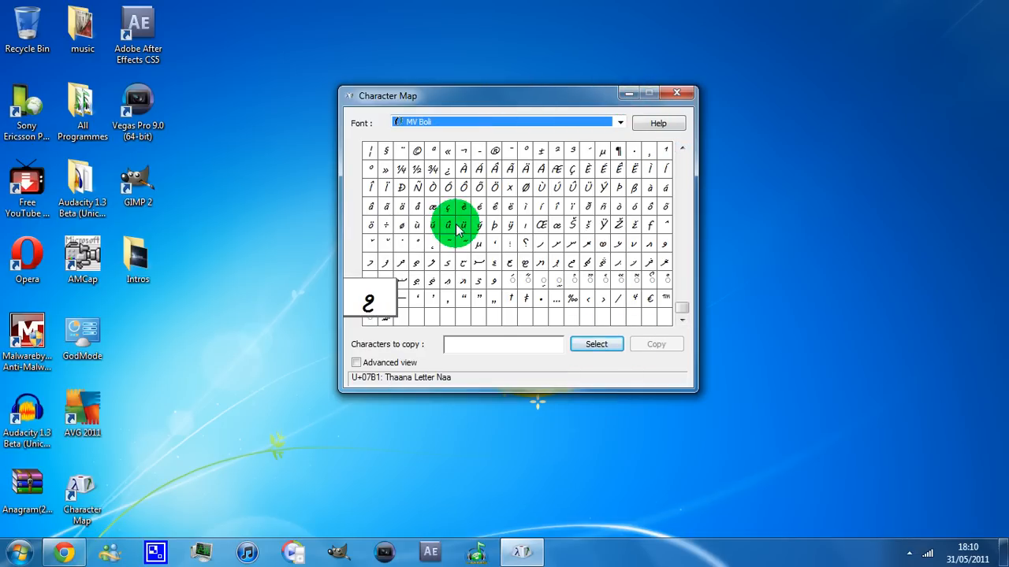
mouse_move(473, 168)
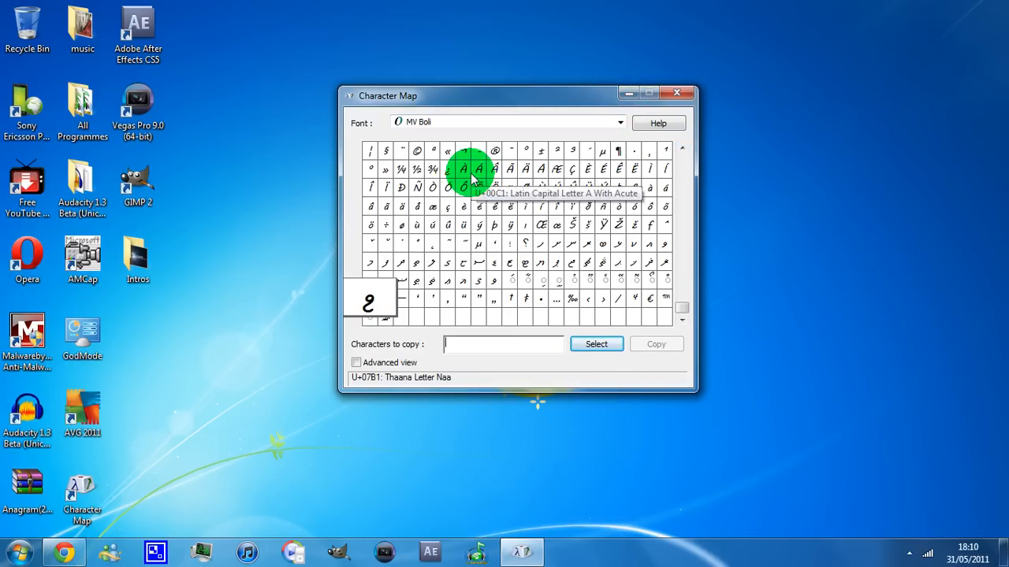
mouse_move(416, 152)
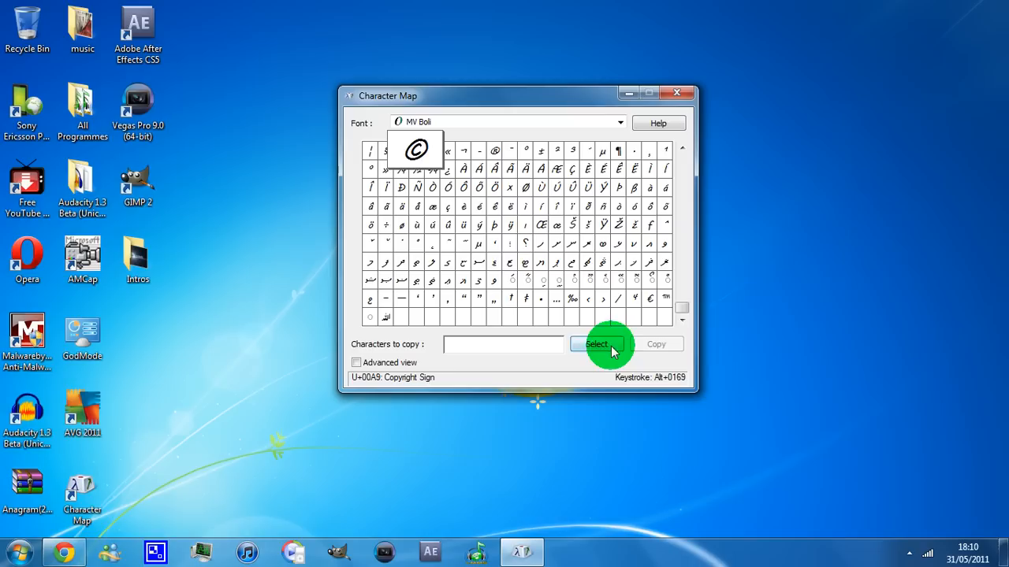
Copy the © sign to the clipboard, close Character Map and reopen the Start menu
click(596, 344)
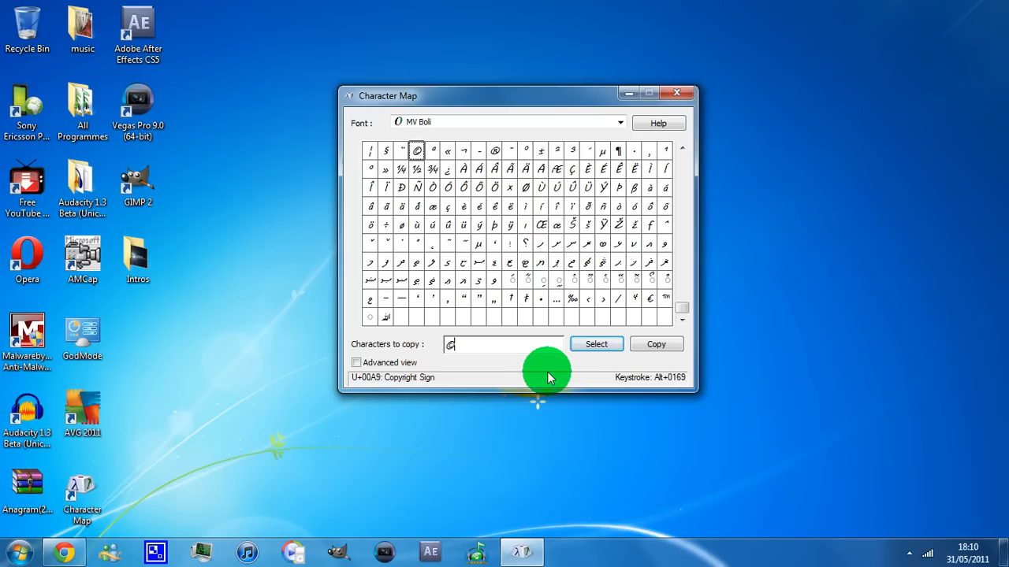
mouse_move(479, 360)
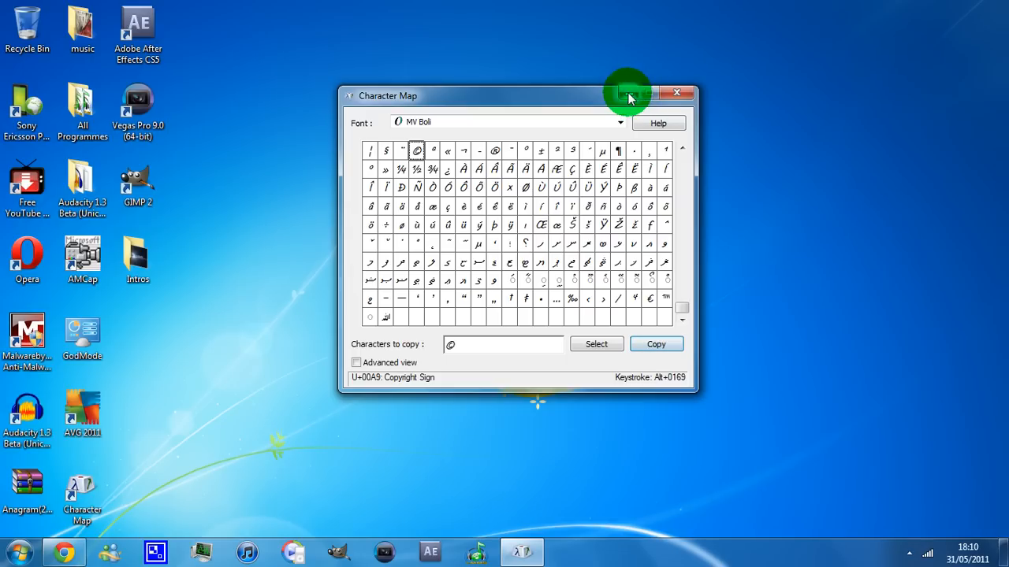
click(678, 92)
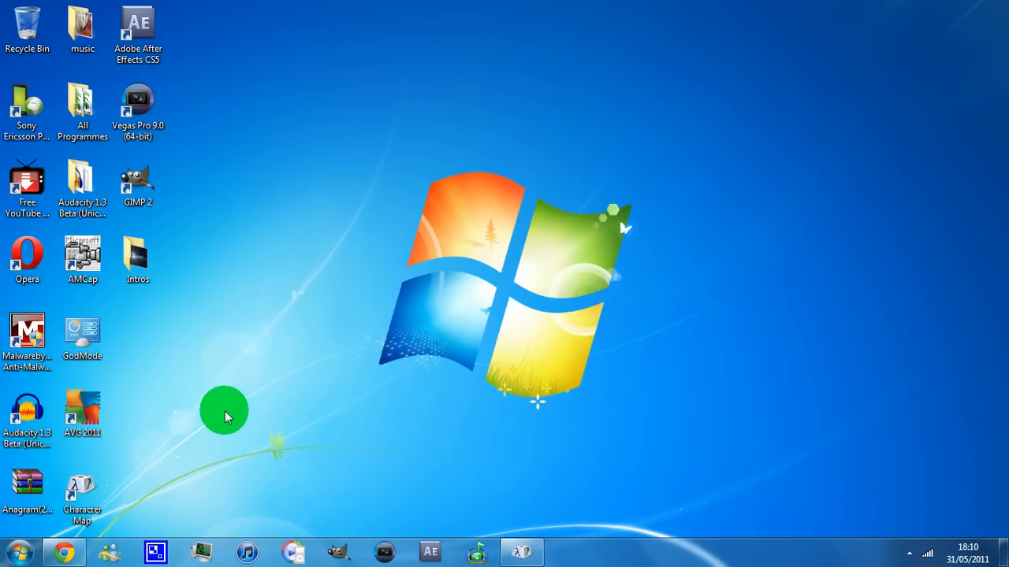
click(16, 548)
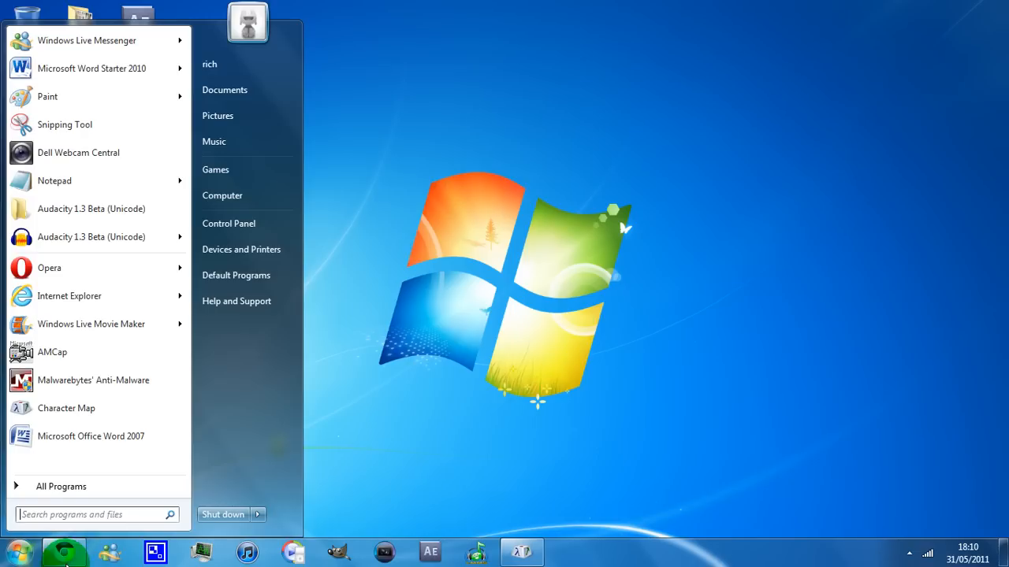
mouse_move(149, 441)
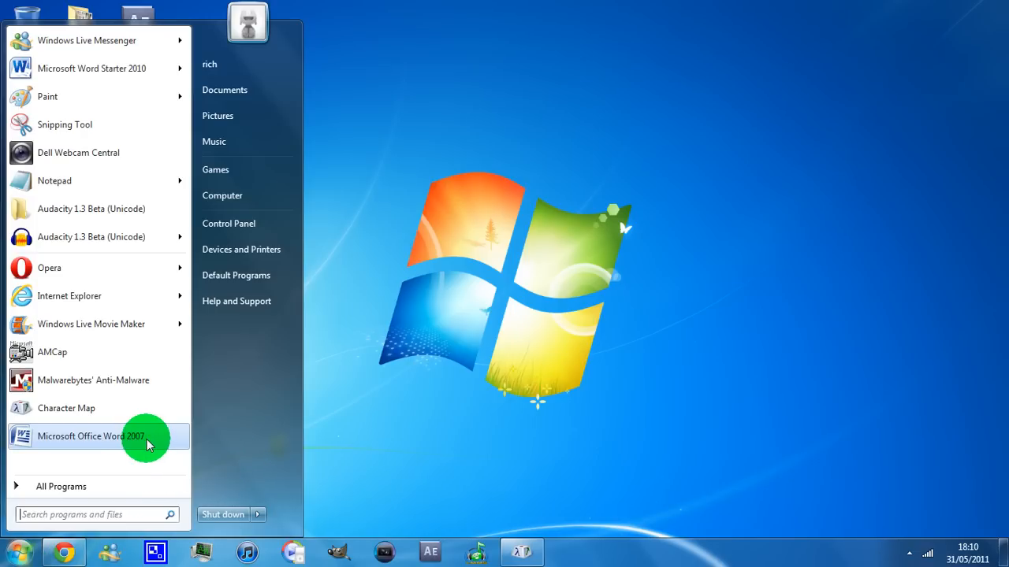
Launch Word 2007 and paste the copied © sign into the blank document
click(90, 438)
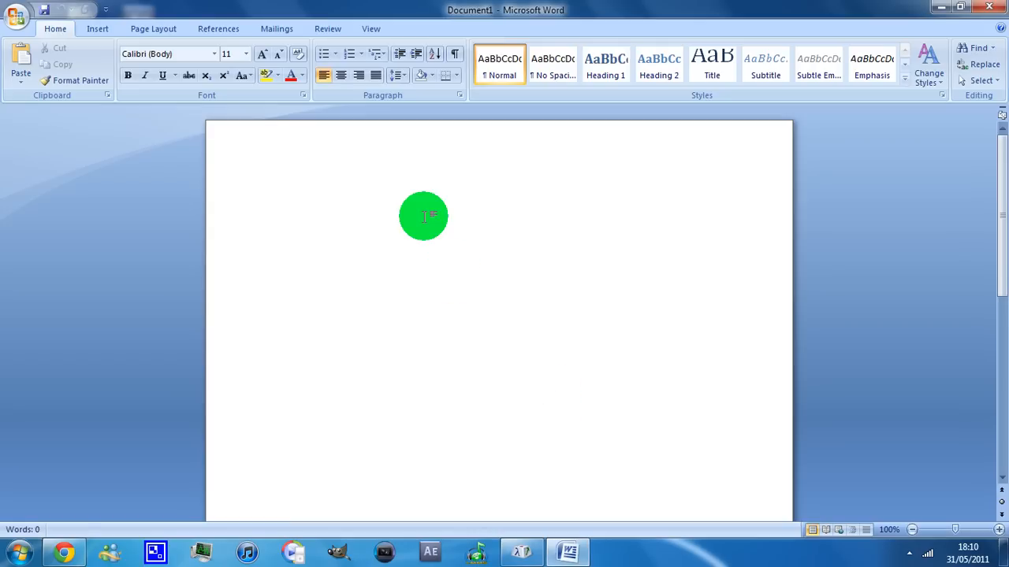
right_click(423, 217)
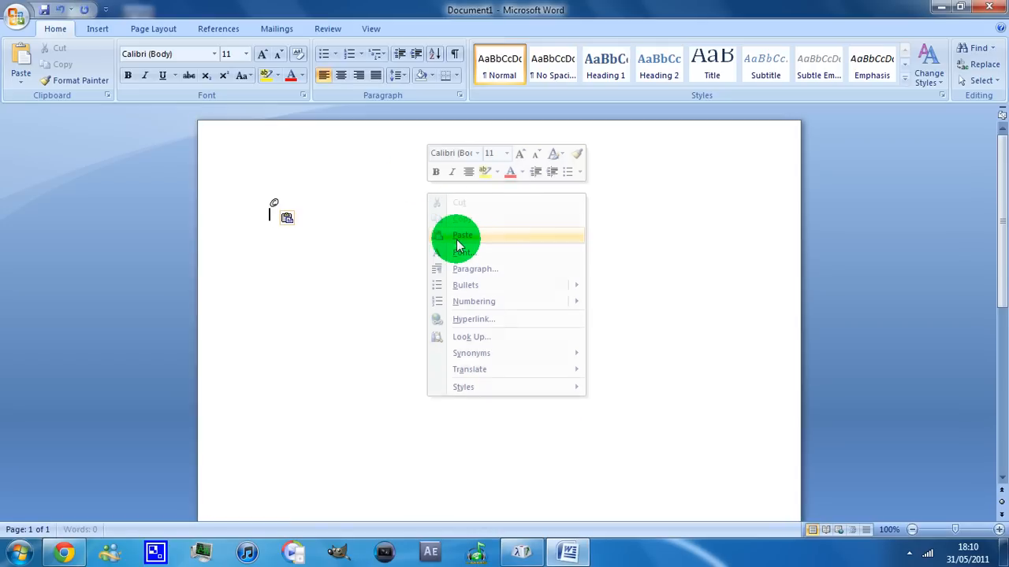
click(461, 237)
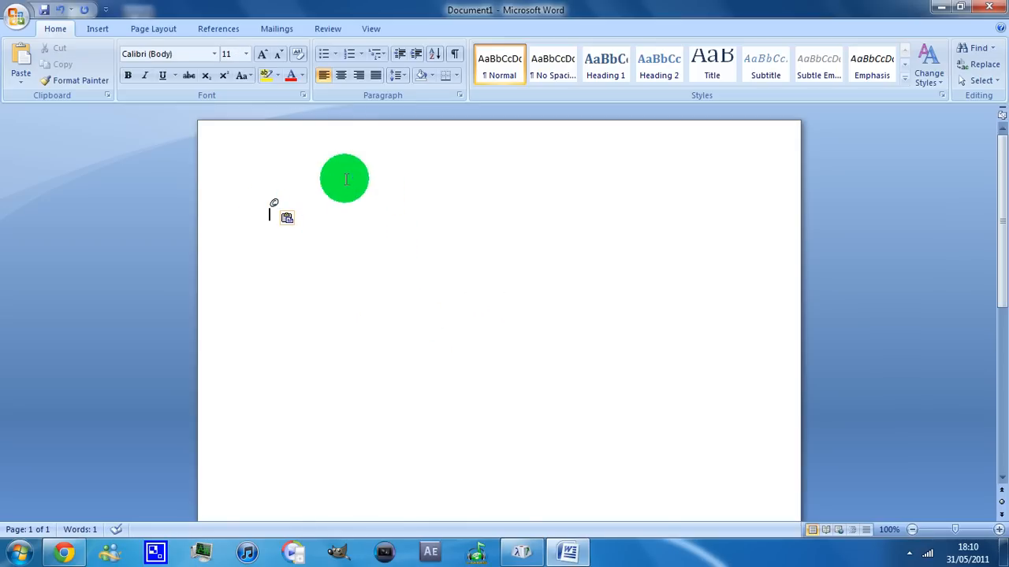
Enlarge the pasted © sign to font size 26 and minimise Word to the desktop
click(245, 54)
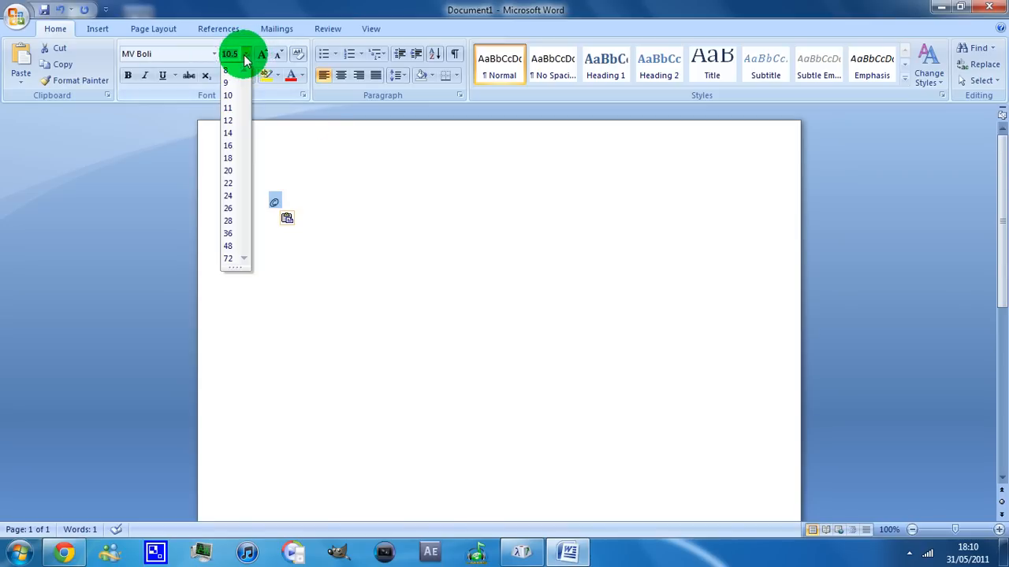
click(227, 208)
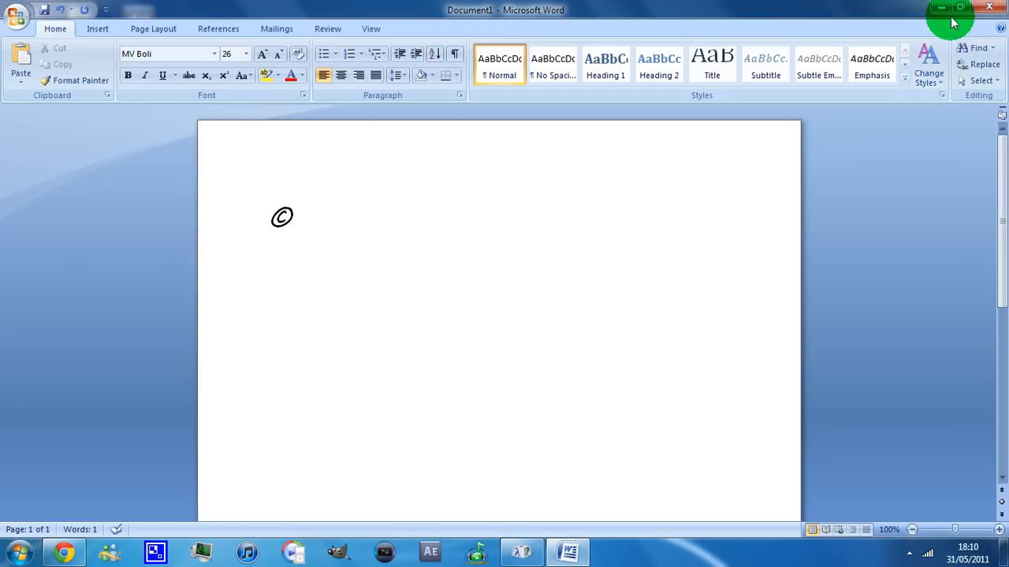
mouse_move(927, 10)
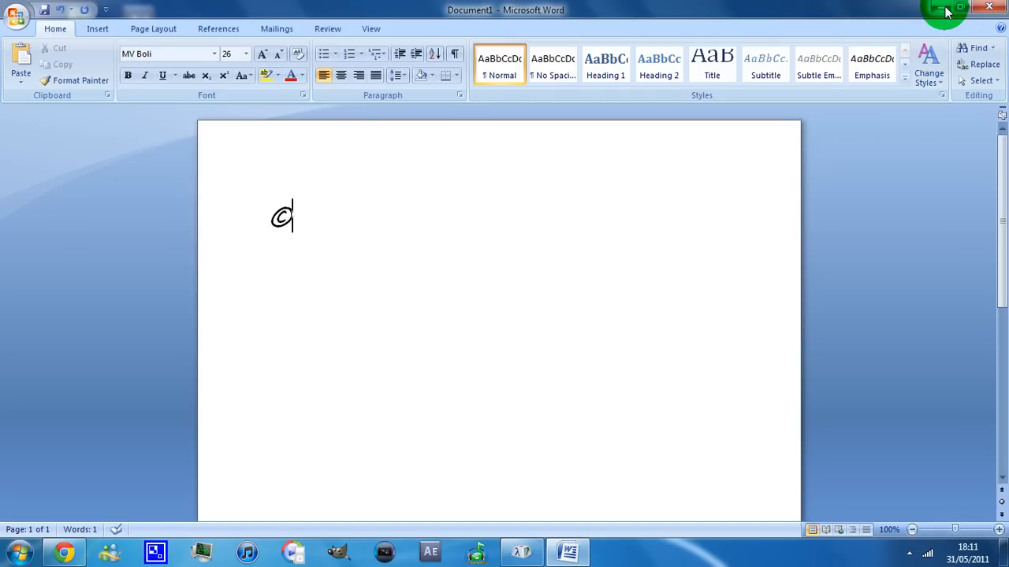
click(936, 9)
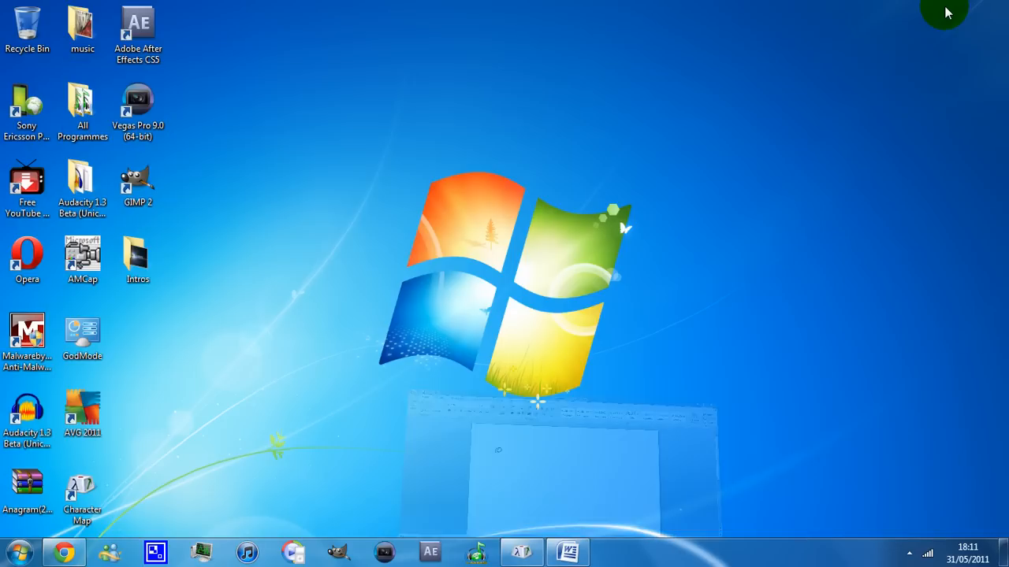